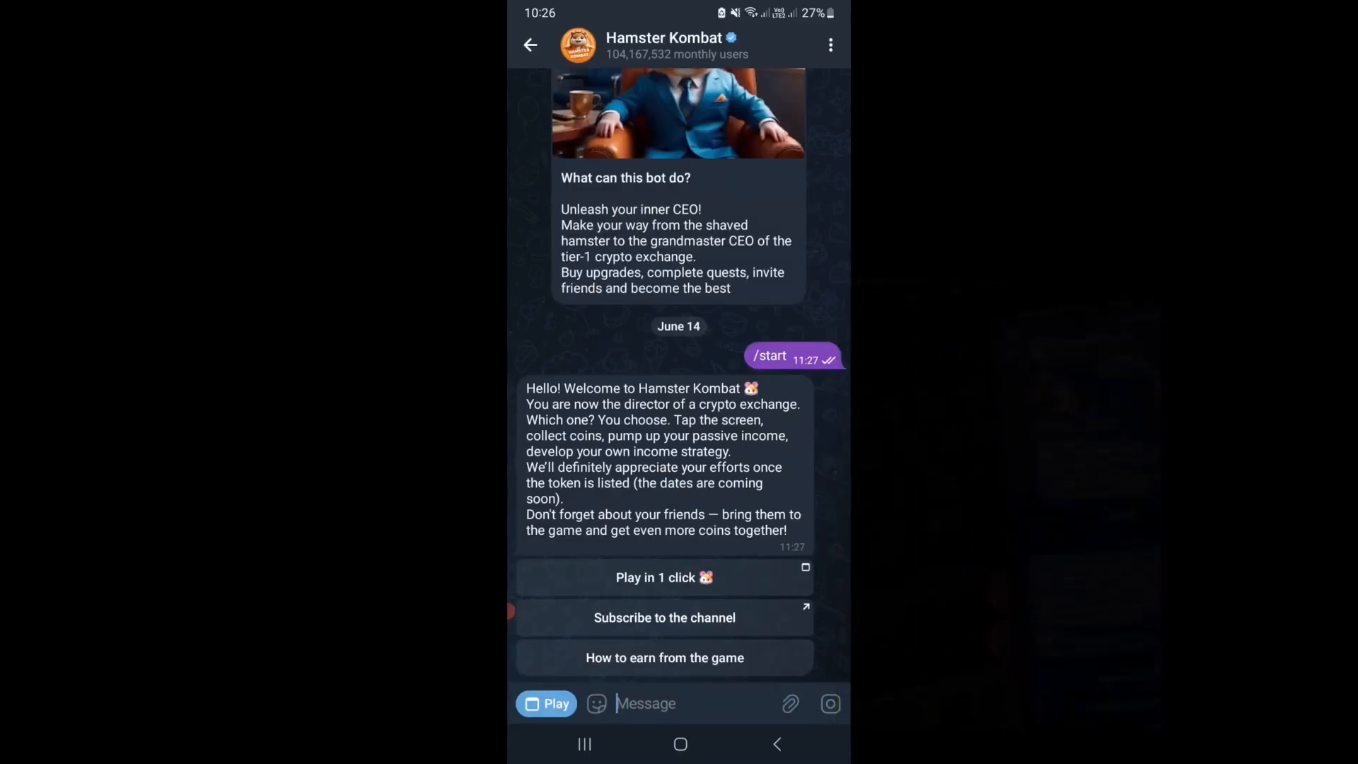
Step: Launch Hamster Kombat from the bot chat and go to Playground > Mine cards
{"action": "left_click", "coordinate": [665, 577]}
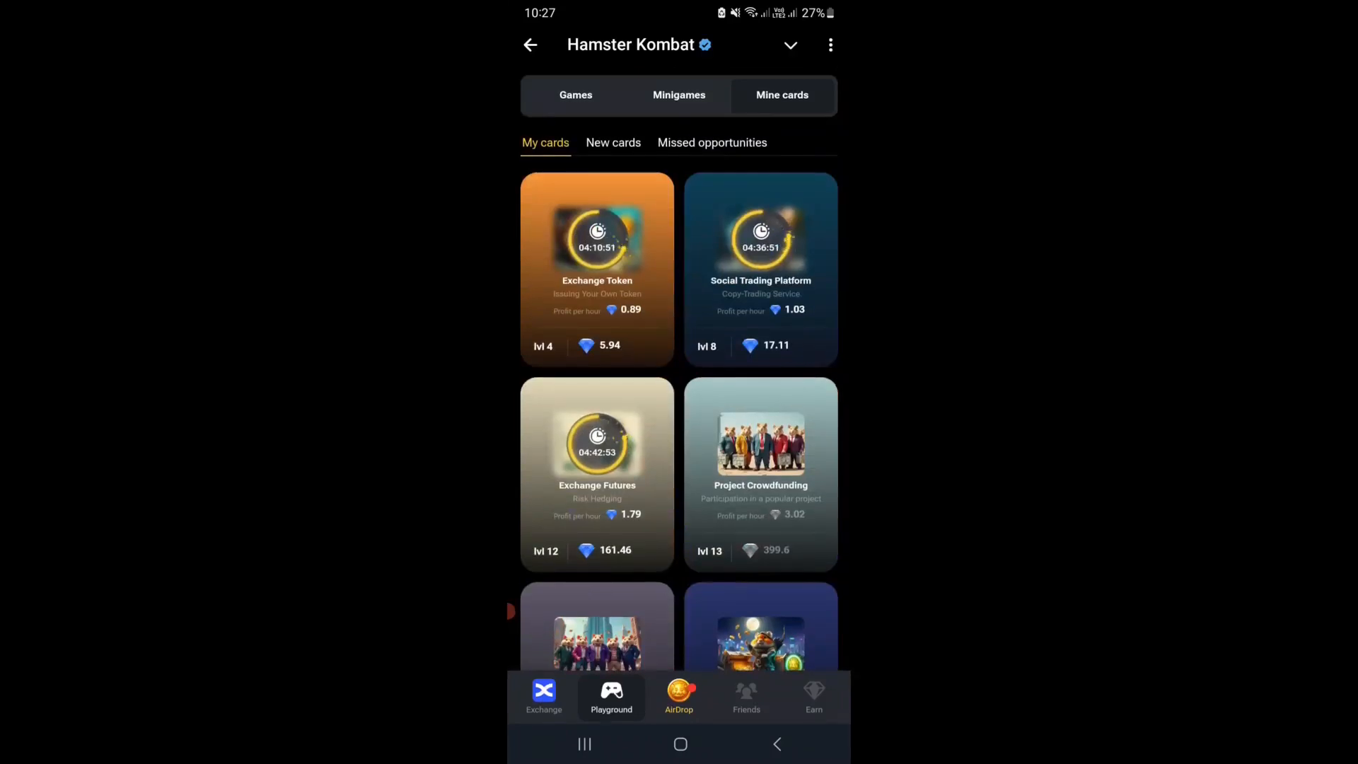
{"action": "left_click", "coordinate": [543, 696]}
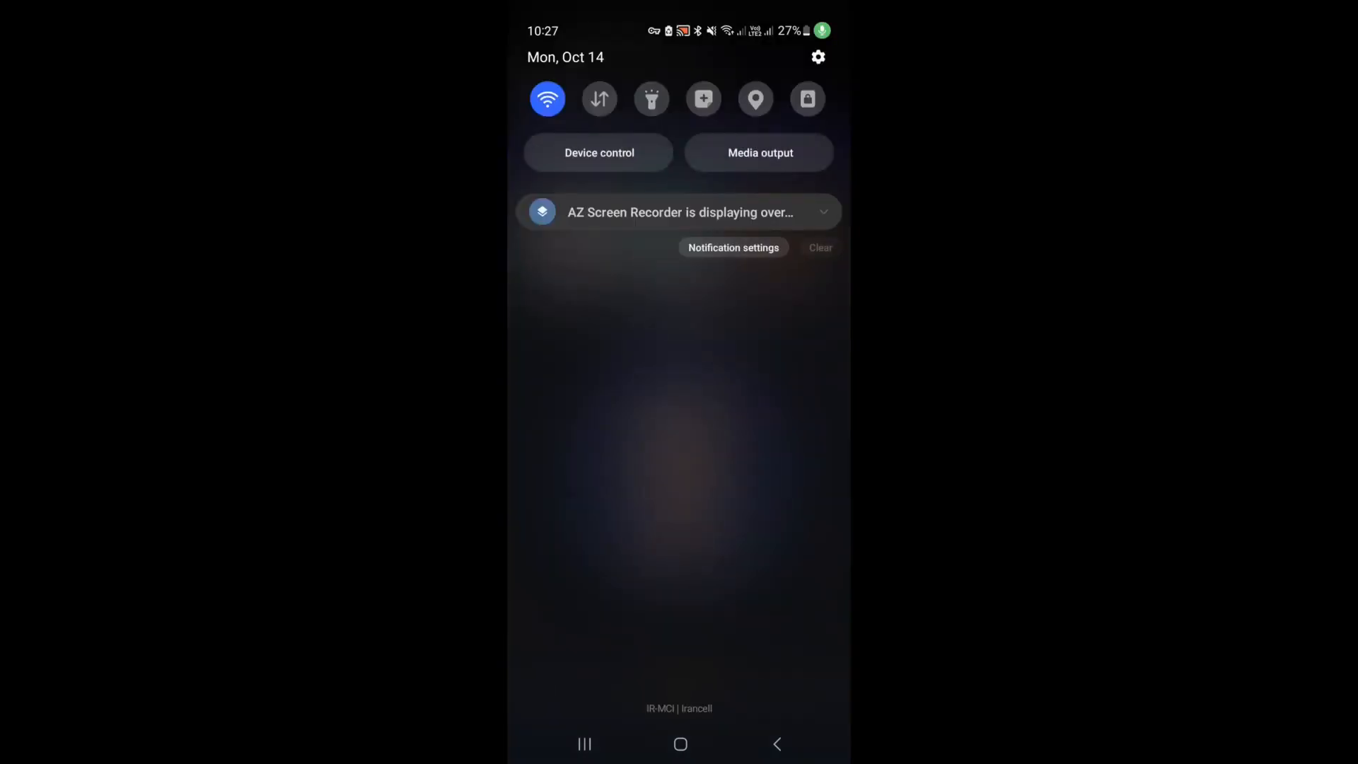
Step: Go from quick settings into Settings and reach About phone
{"action": "left_click", "coordinate": [816, 57]}
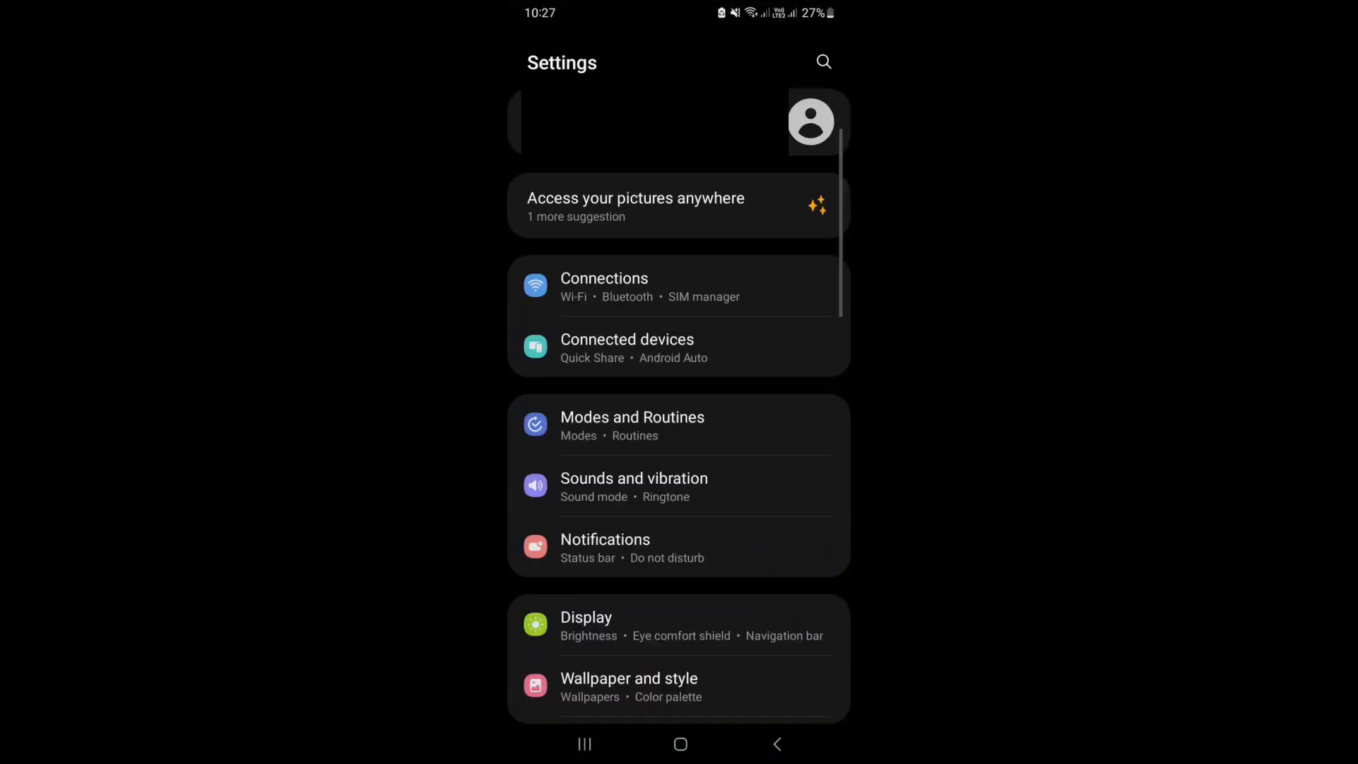
{"action": "scroll", "scroll_direction": "down", "scroll_amount": 3}
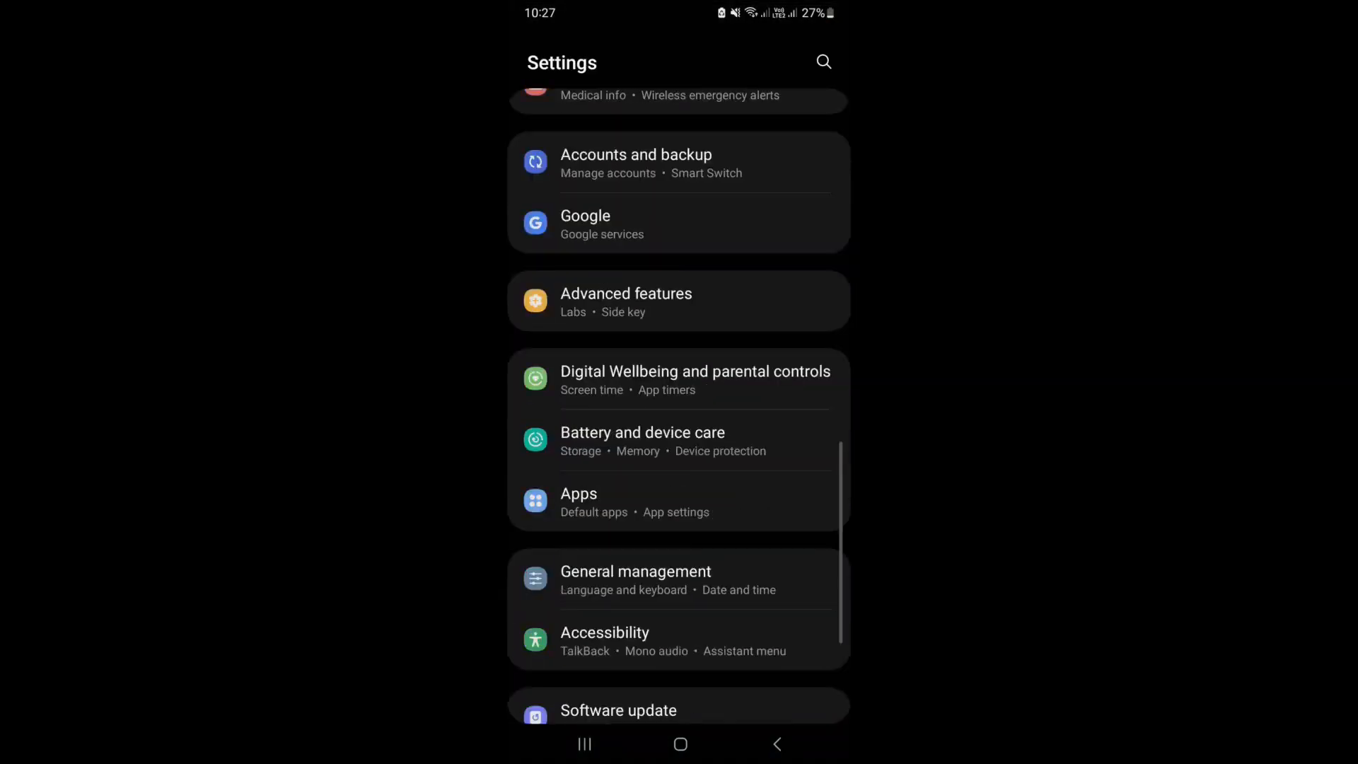
{"action": "scroll", "scroll_direction": "down", "scroll_amount": 3}
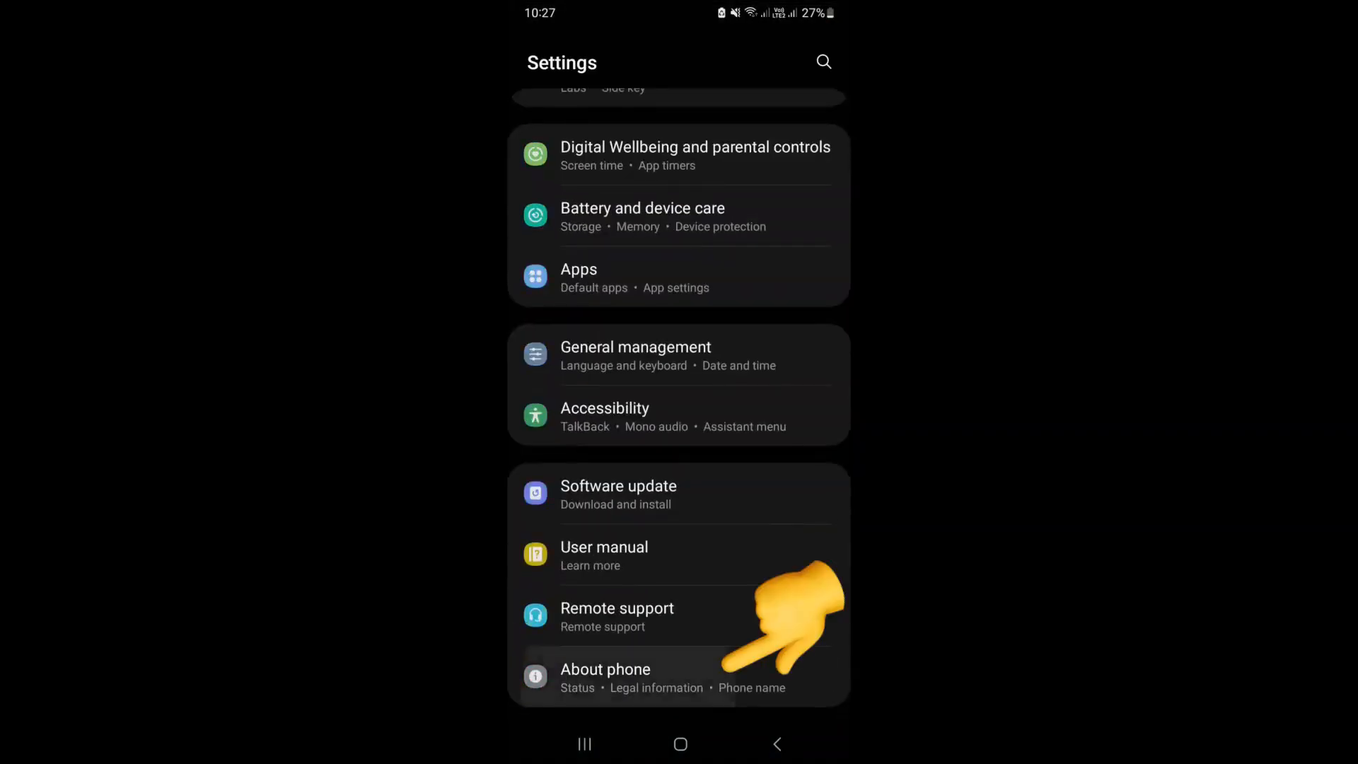
{"action": "left_click", "coordinate": [606, 669]}
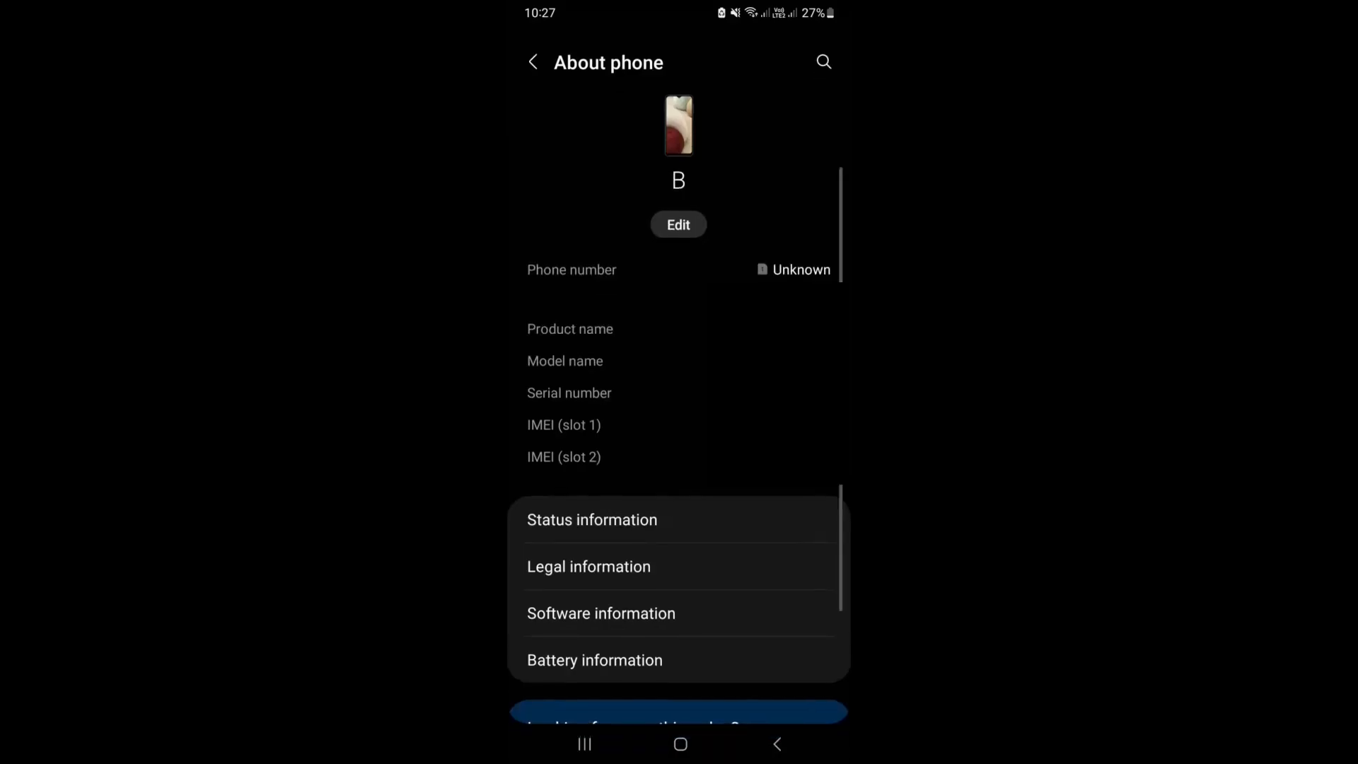
Step: In Software information, tap Build number repeatedly to unlock developer mode
{"action": "scroll", "scroll_direction": "up", "scroll_amount": 3}
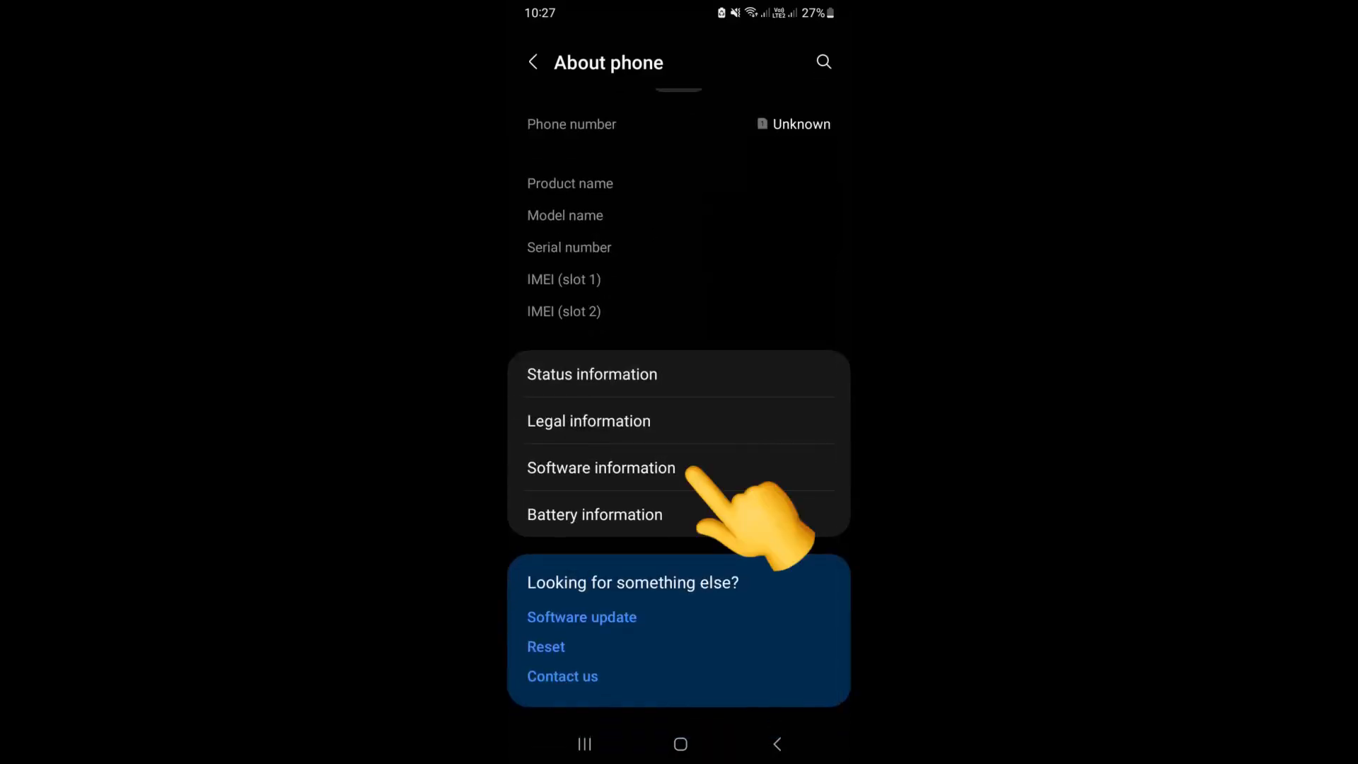
{"action": "left_click", "coordinate": [601, 469]}
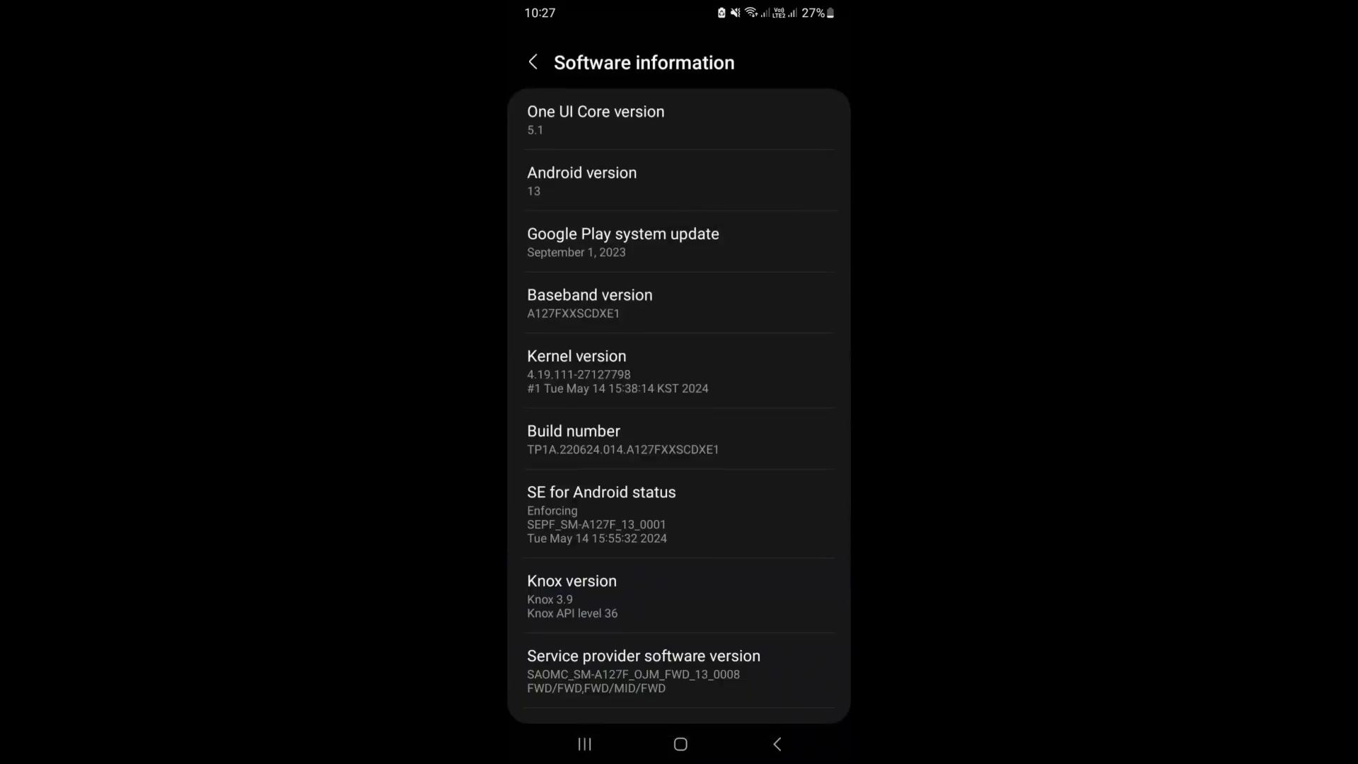
{"action": "left_click", "coordinate": [625, 439]}
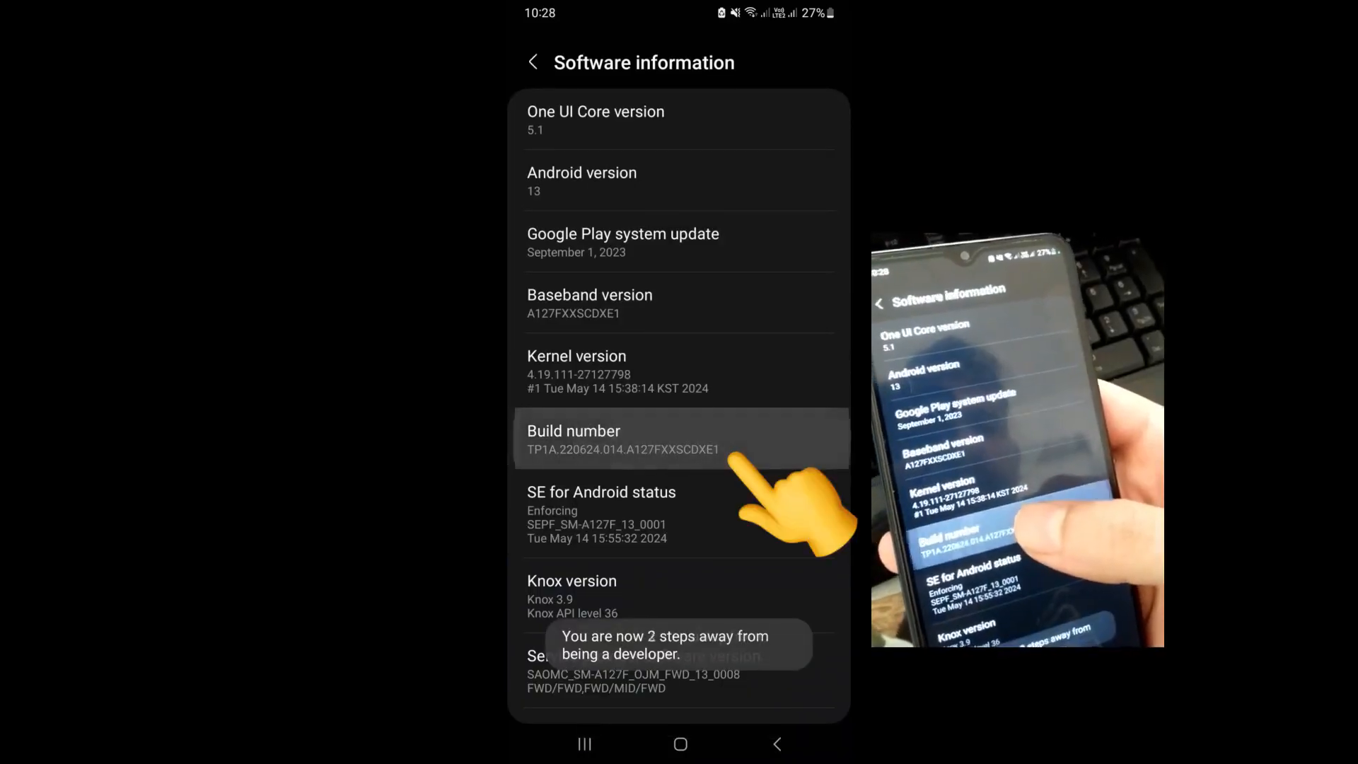
{"action": "left_click", "coordinate": [624, 440]}
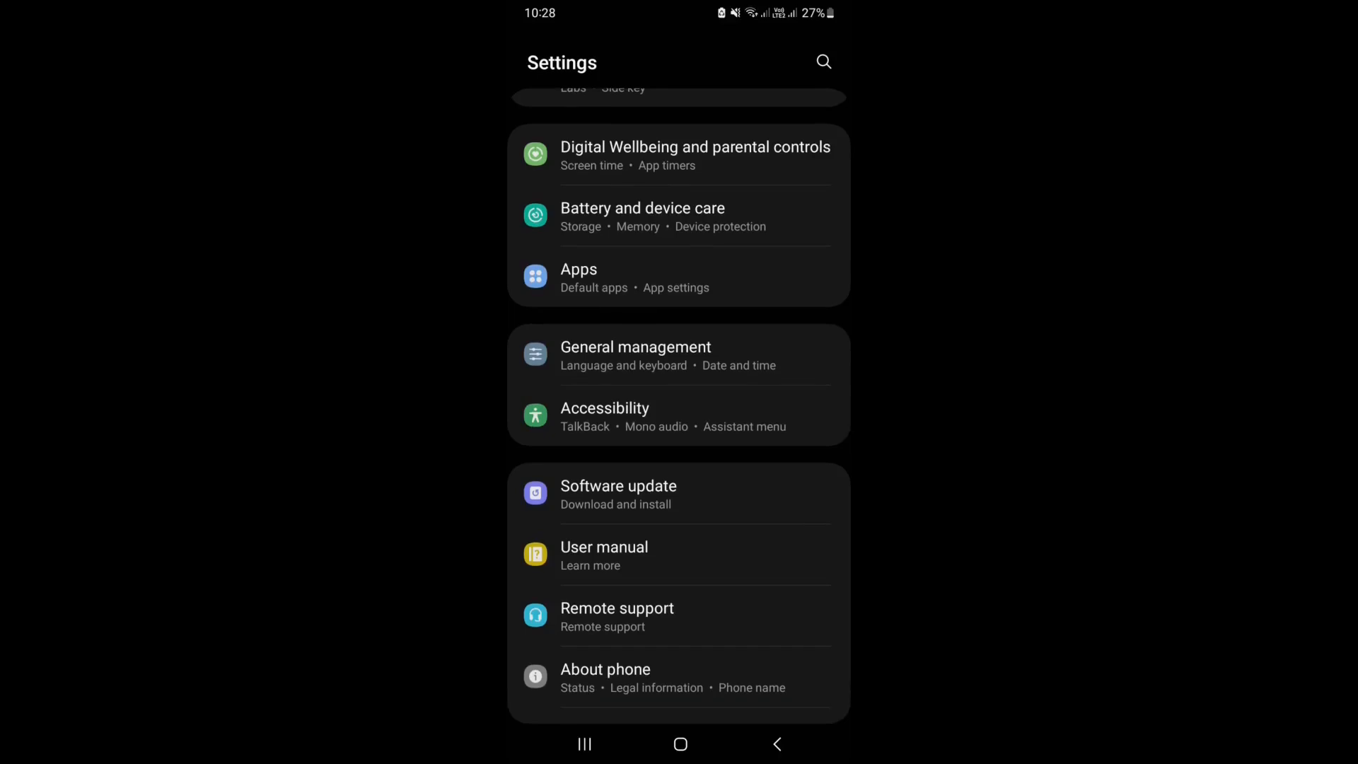
Step: Enter Developer options and scroll down to the Debugging section
{"action": "scroll", "scroll_direction": "down", "scroll_amount": 3}
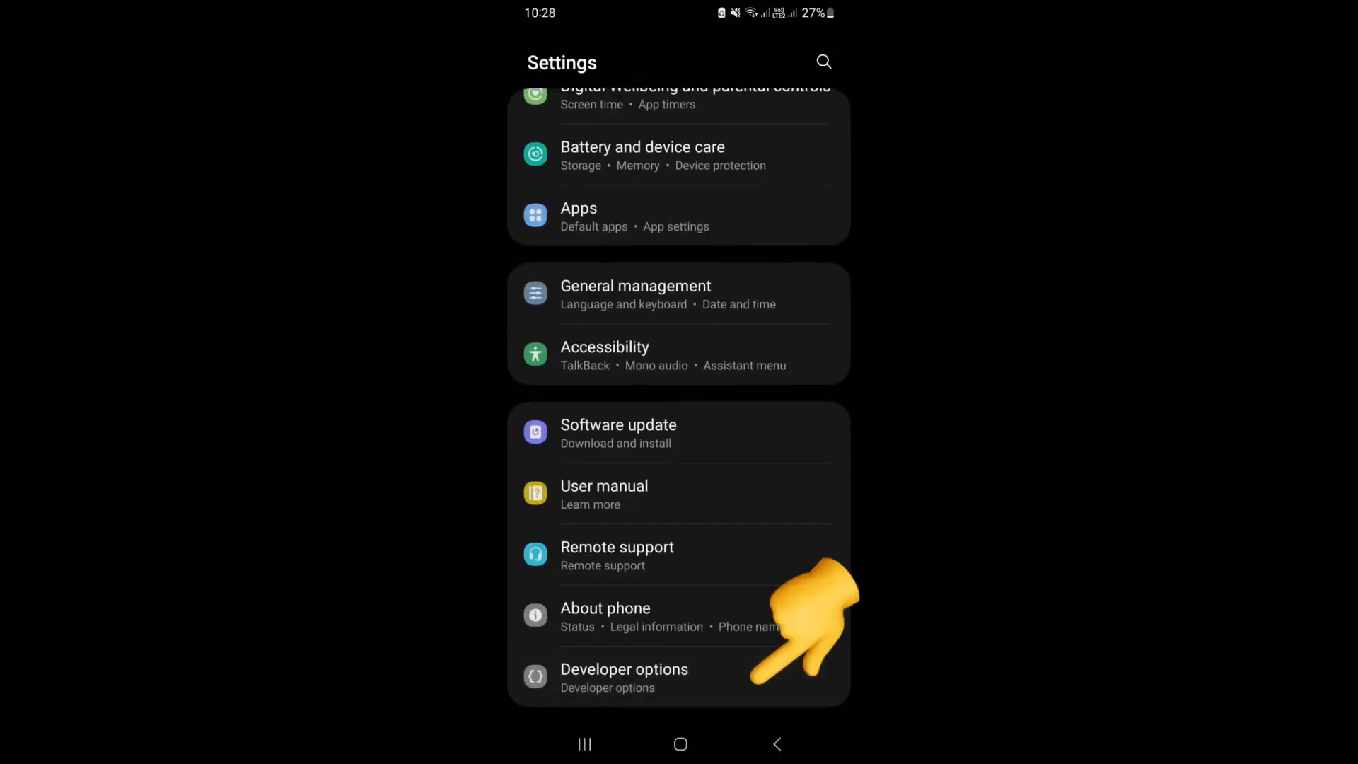
{"action": "left_click", "coordinate": [624, 676]}
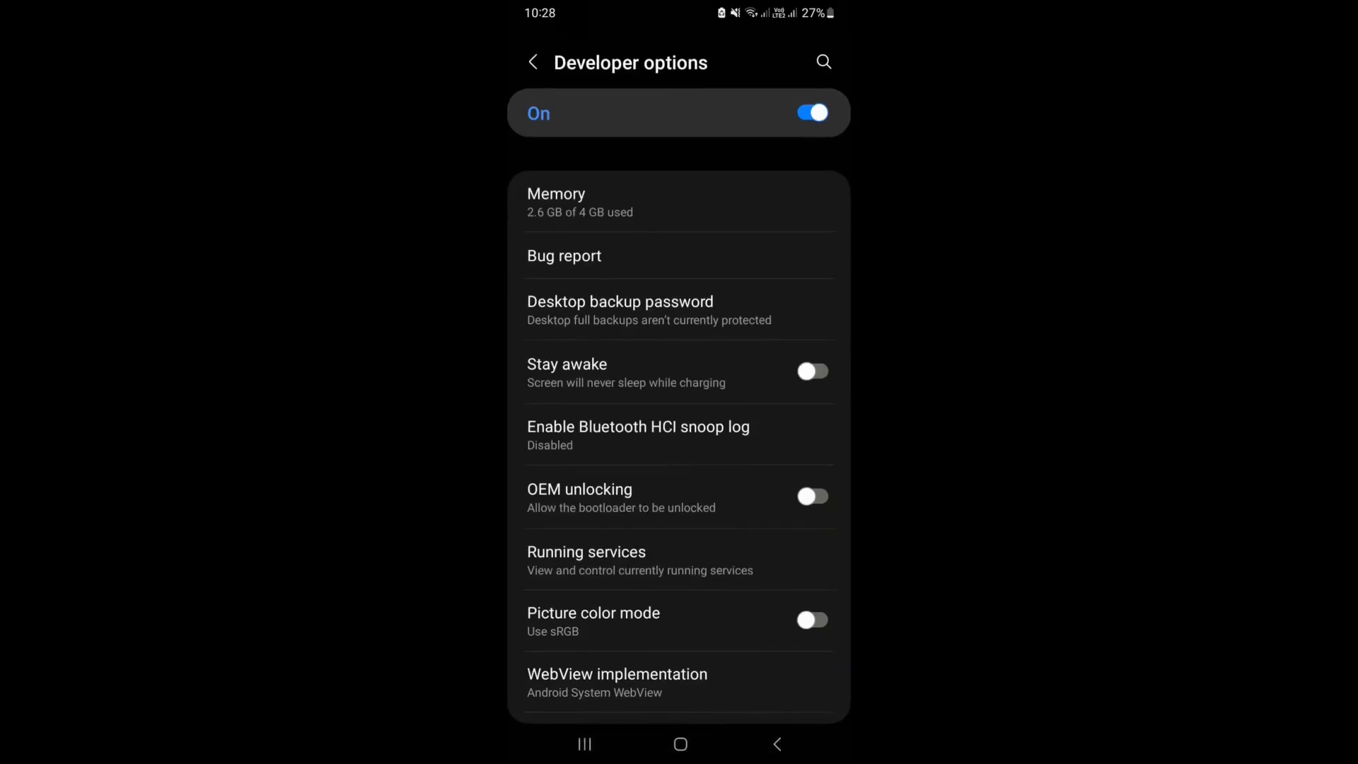
{"action": "scroll", "scroll_direction": "up", "scroll_amount": 3}
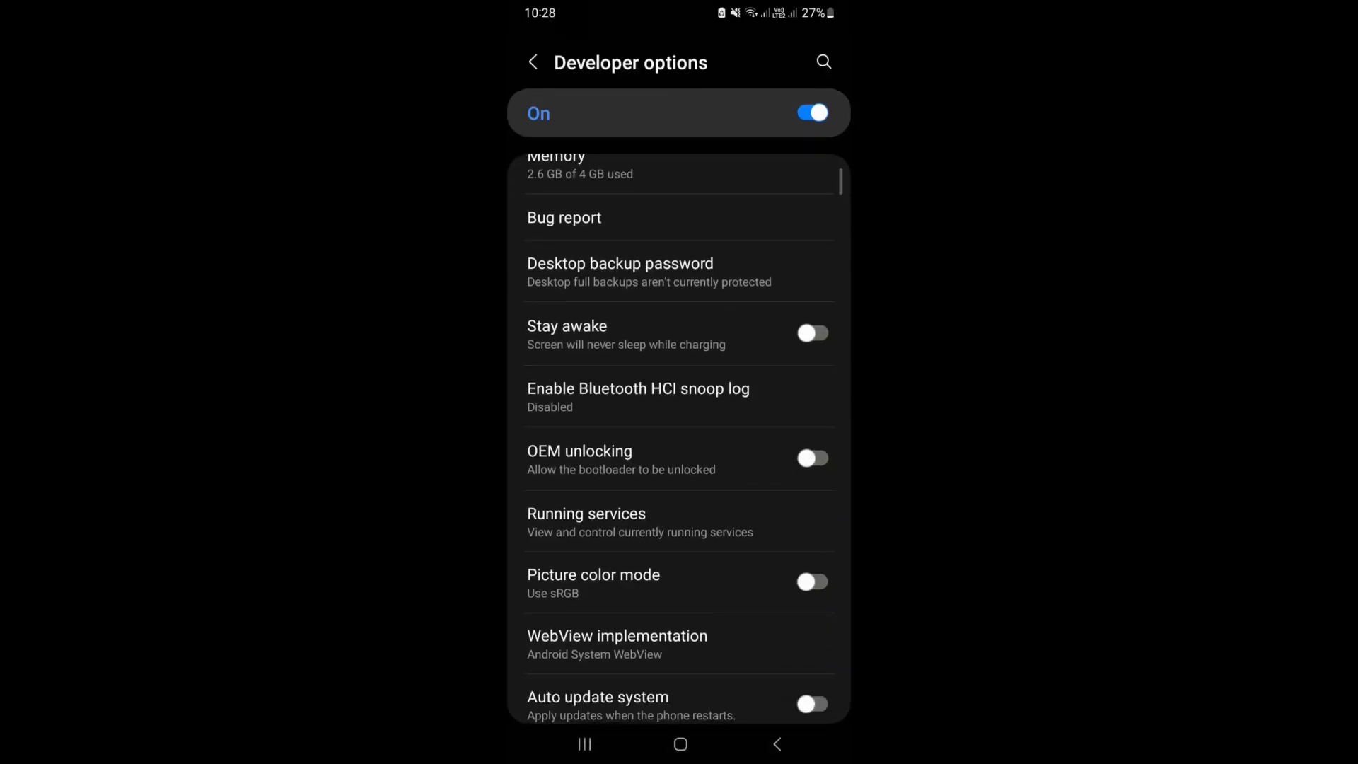
{"action": "scroll", "scroll_direction": "down", "scroll_amount": 3}
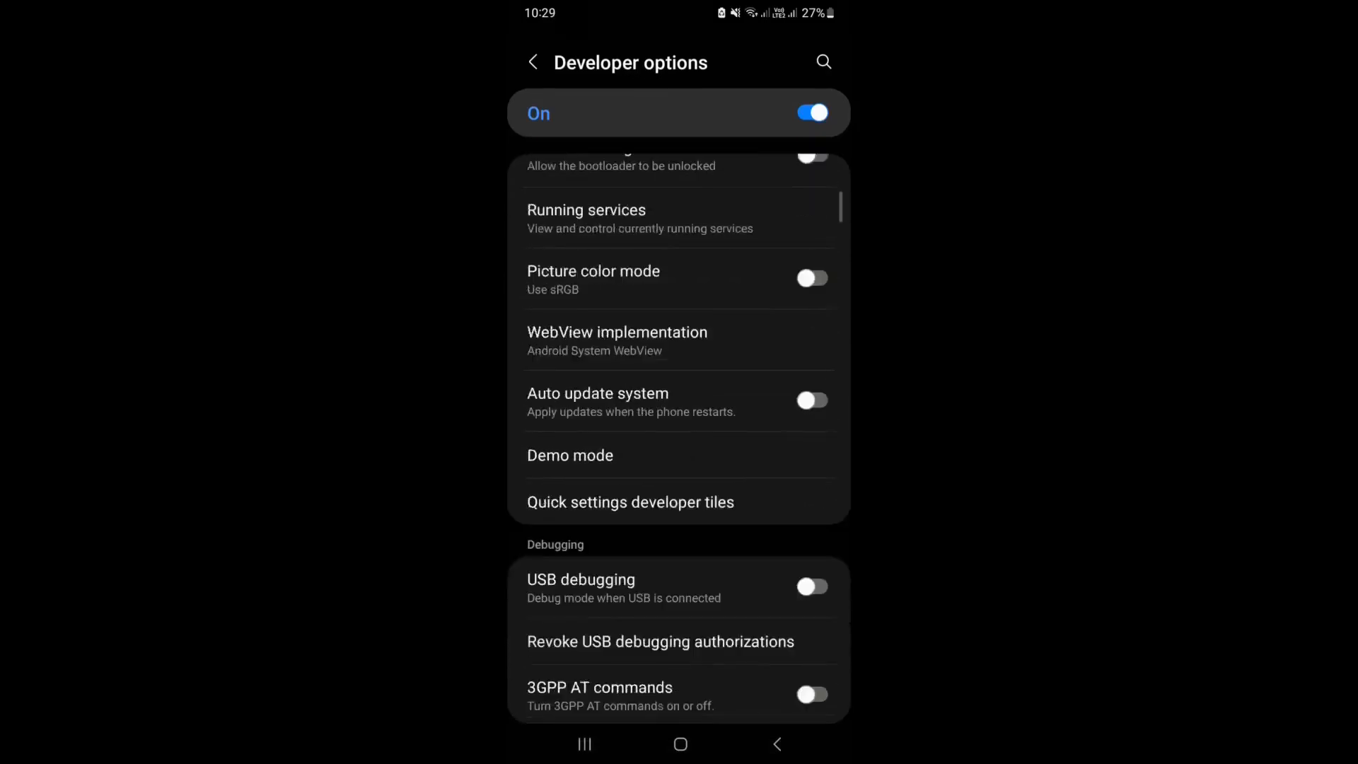
{"action": "scroll", "scroll_direction": "down", "scroll_amount": 3}
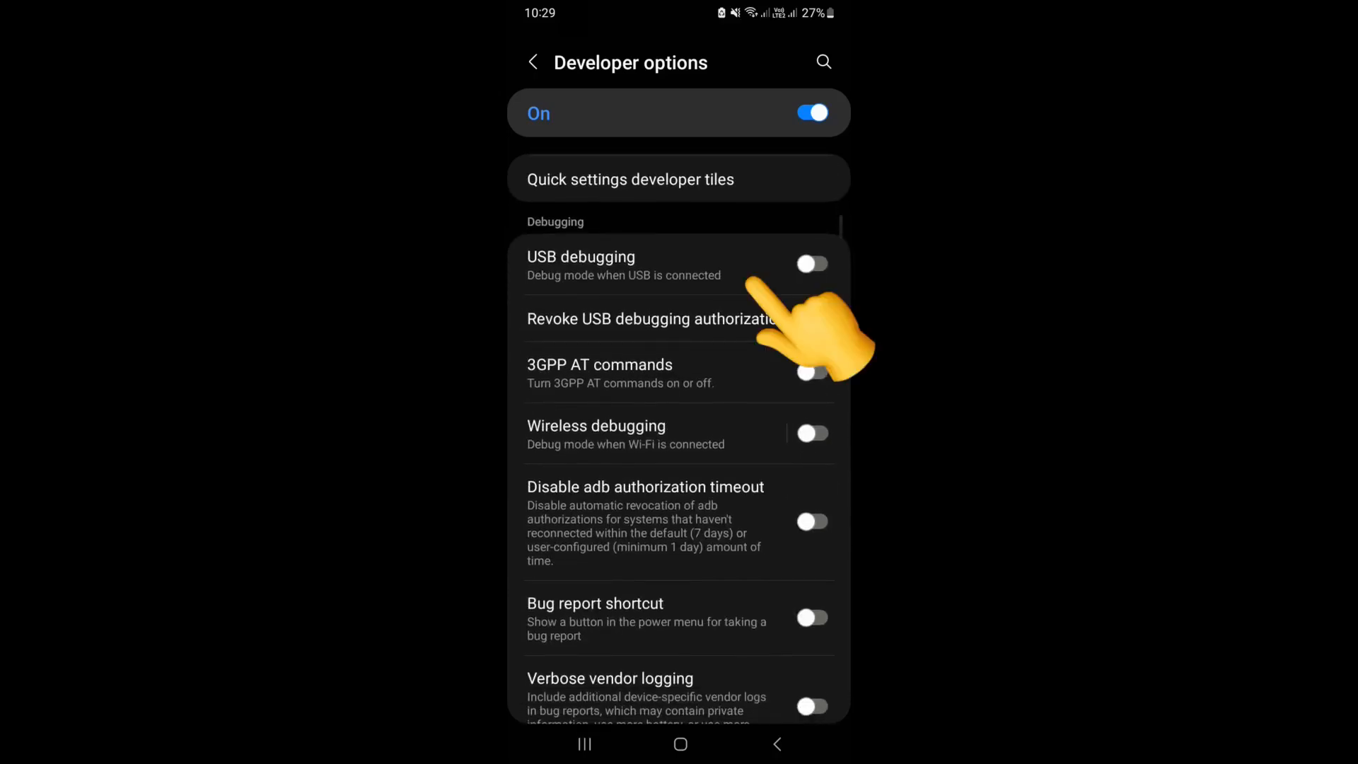
Step: Switch on USB debugging and confirm the Allow USB debugging prompt
{"action": "left_click", "coordinate": [811, 264]}
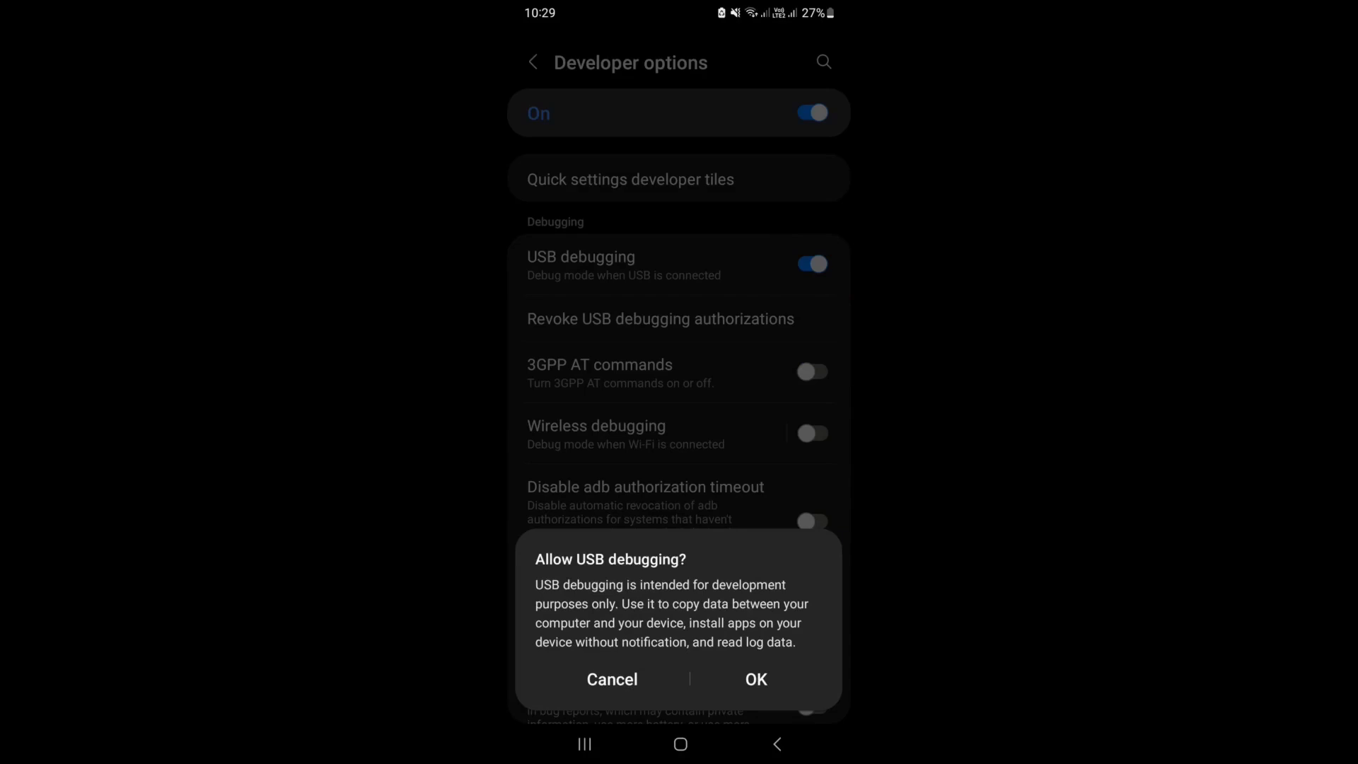
{"action": "left_click", "coordinate": [755, 679]}
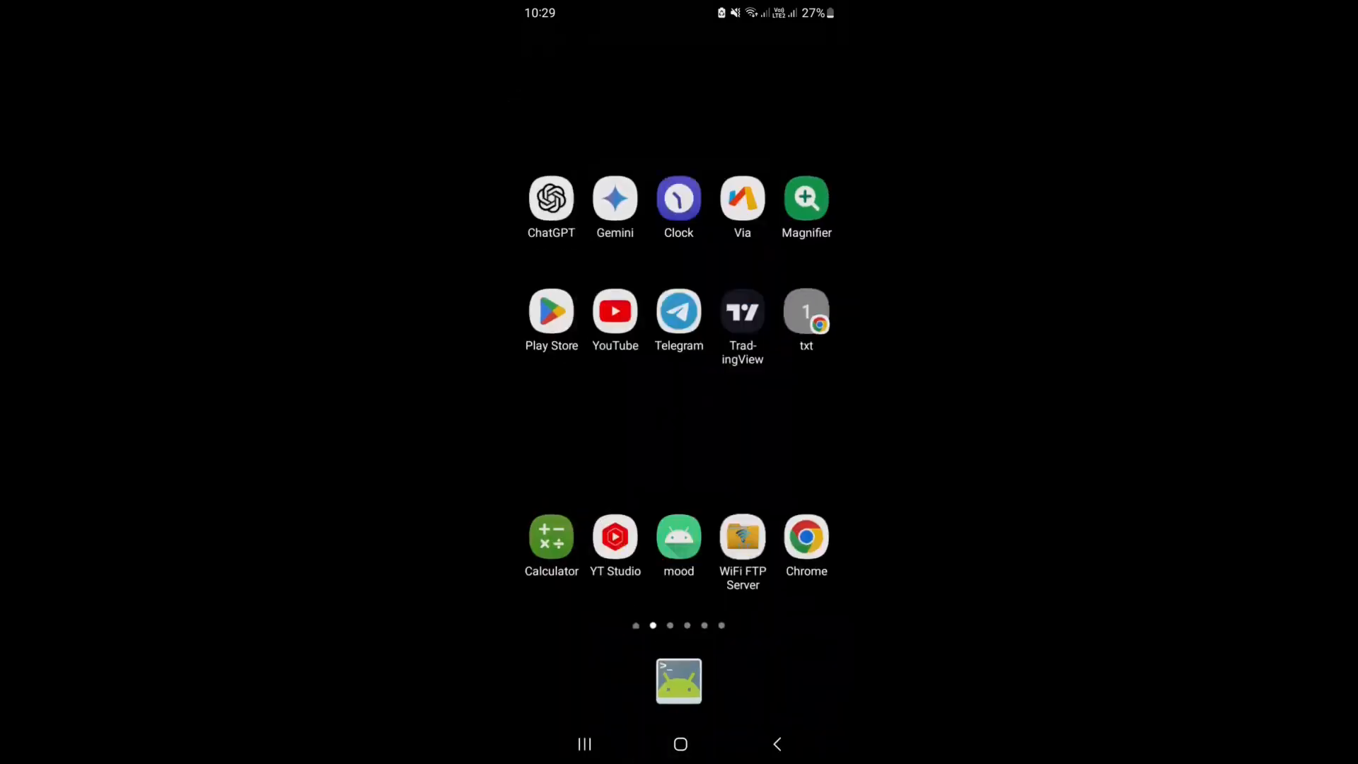
Step: Reopen Telegram, minimize the game, leave the bot chat and show the side menu
{"action": "left_click", "coordinate": [680, 682]}
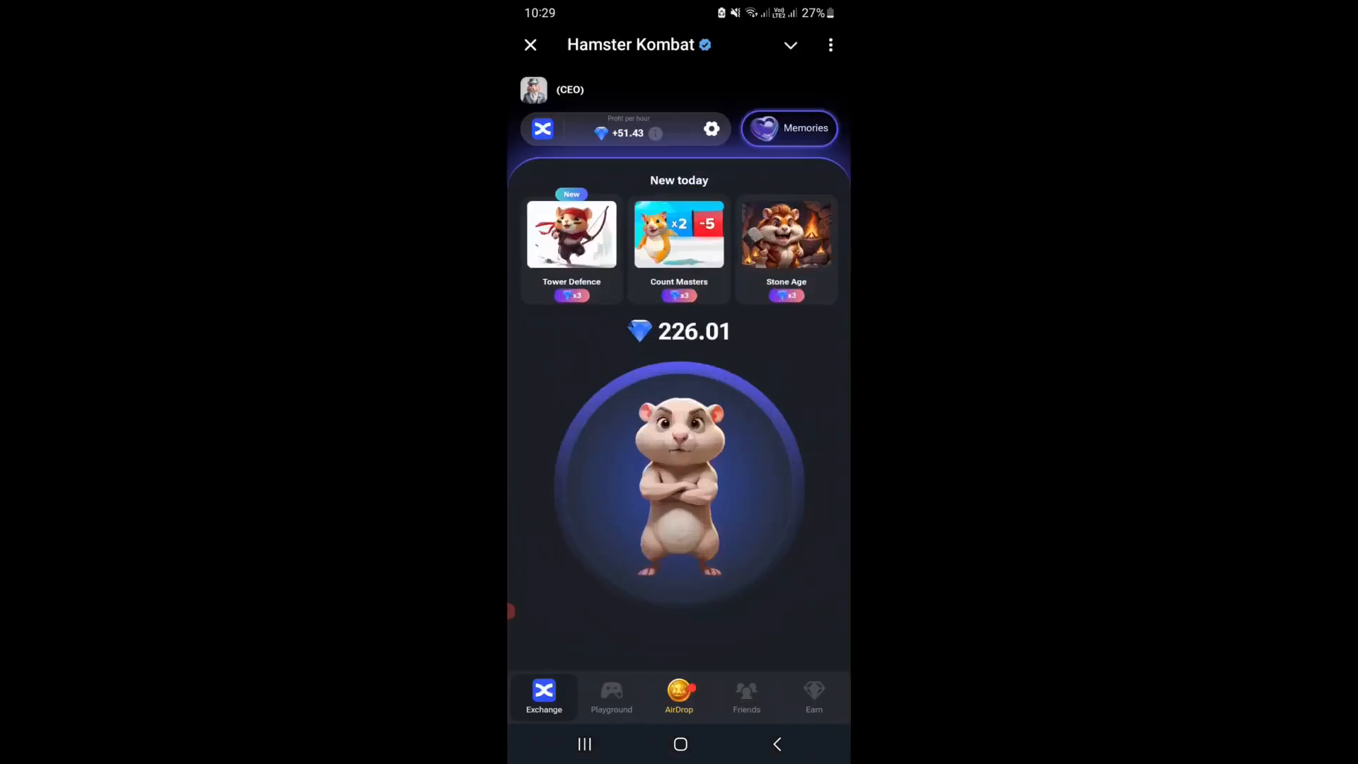
{"action": "left_click", "coordinate": [531, 44]}
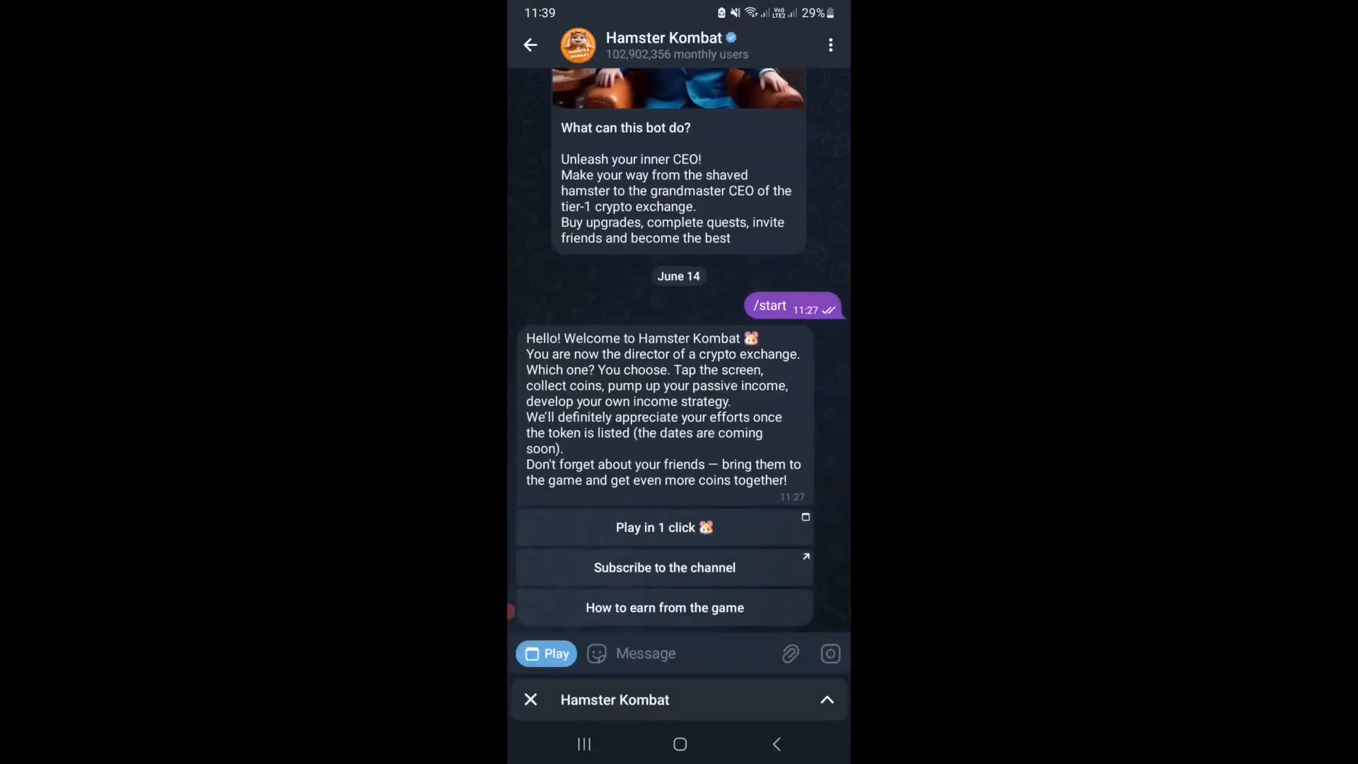
{"action": "left_click", "coordinate": [531, 44]}
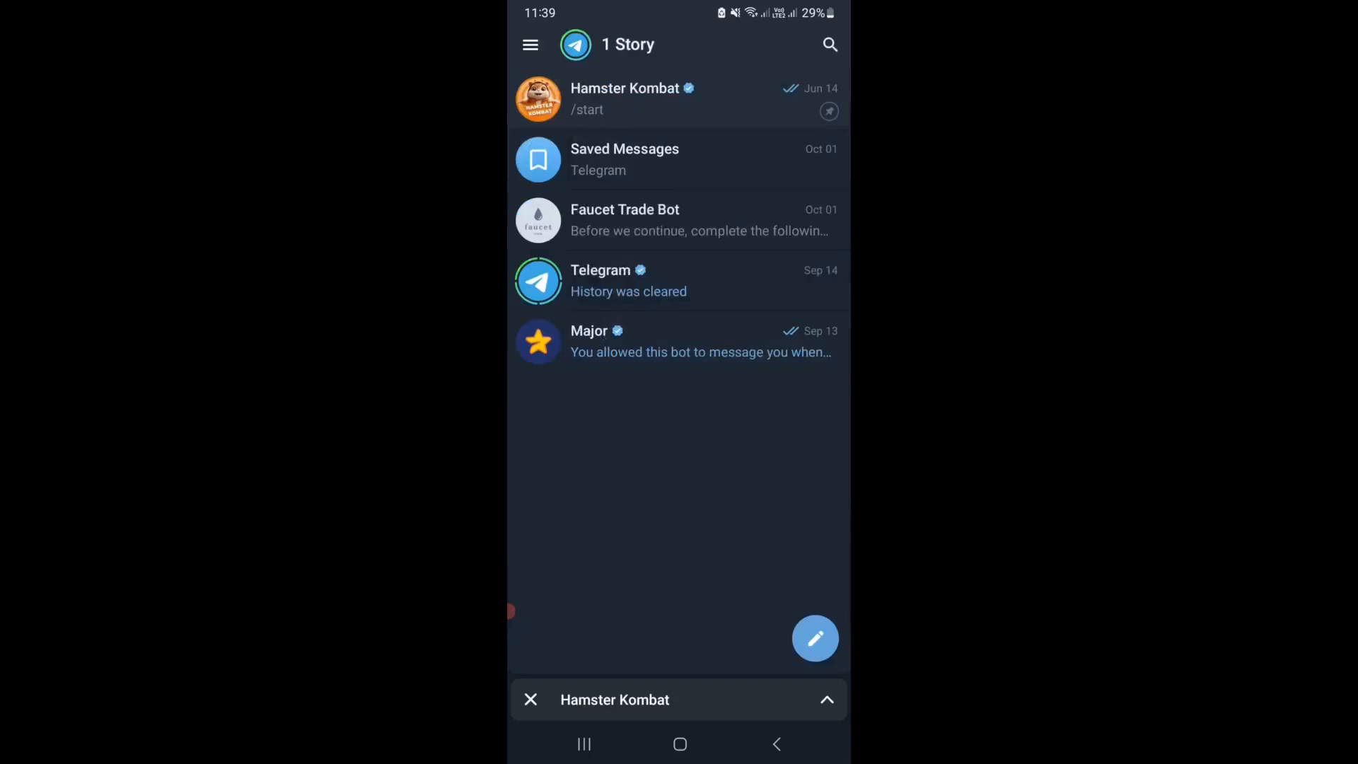
{"action": "left_click", "coordinate": [531, 44]}
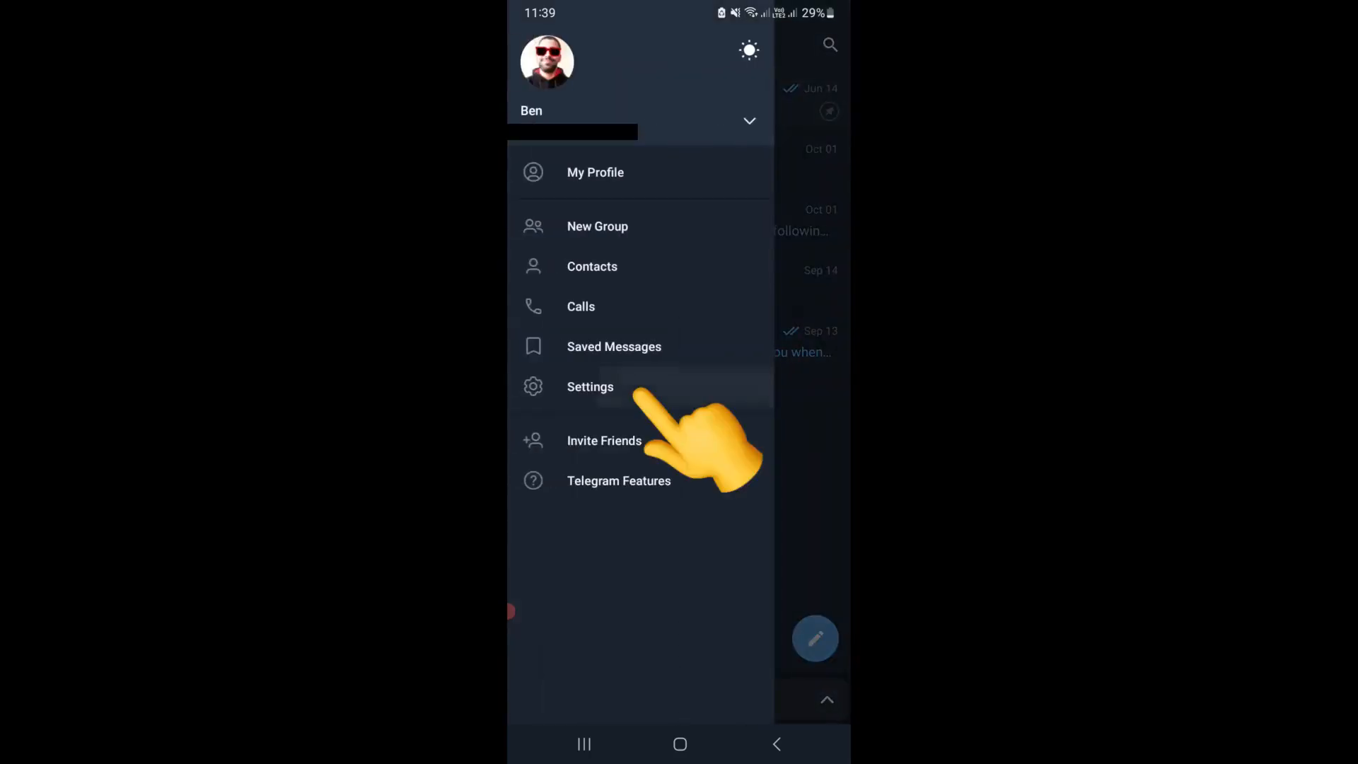
Step: Enter Telegram Settings and long-press the version text to unlock the Debug Menu
{"action": "left_click", "coordinate": [590, 386]}
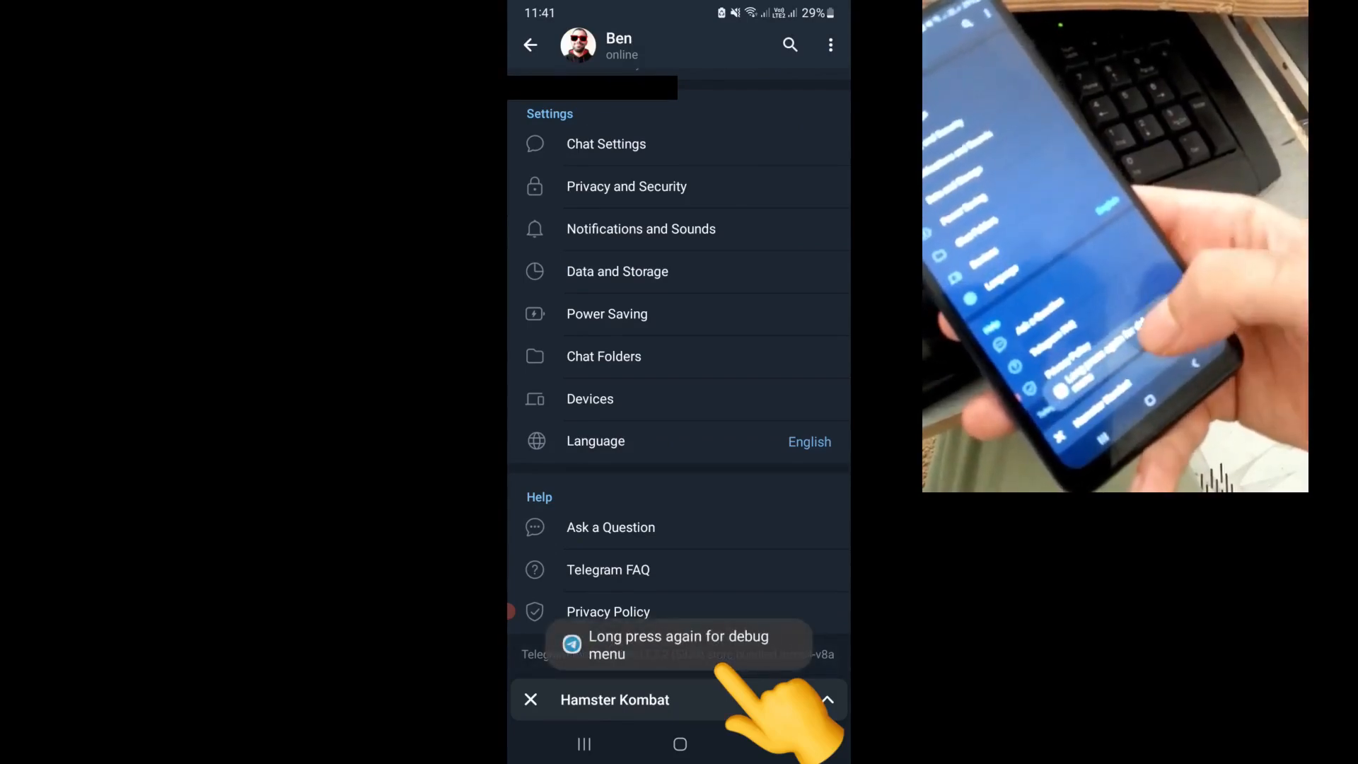
{"action": "left_click", "coordinate": [678, 645]}
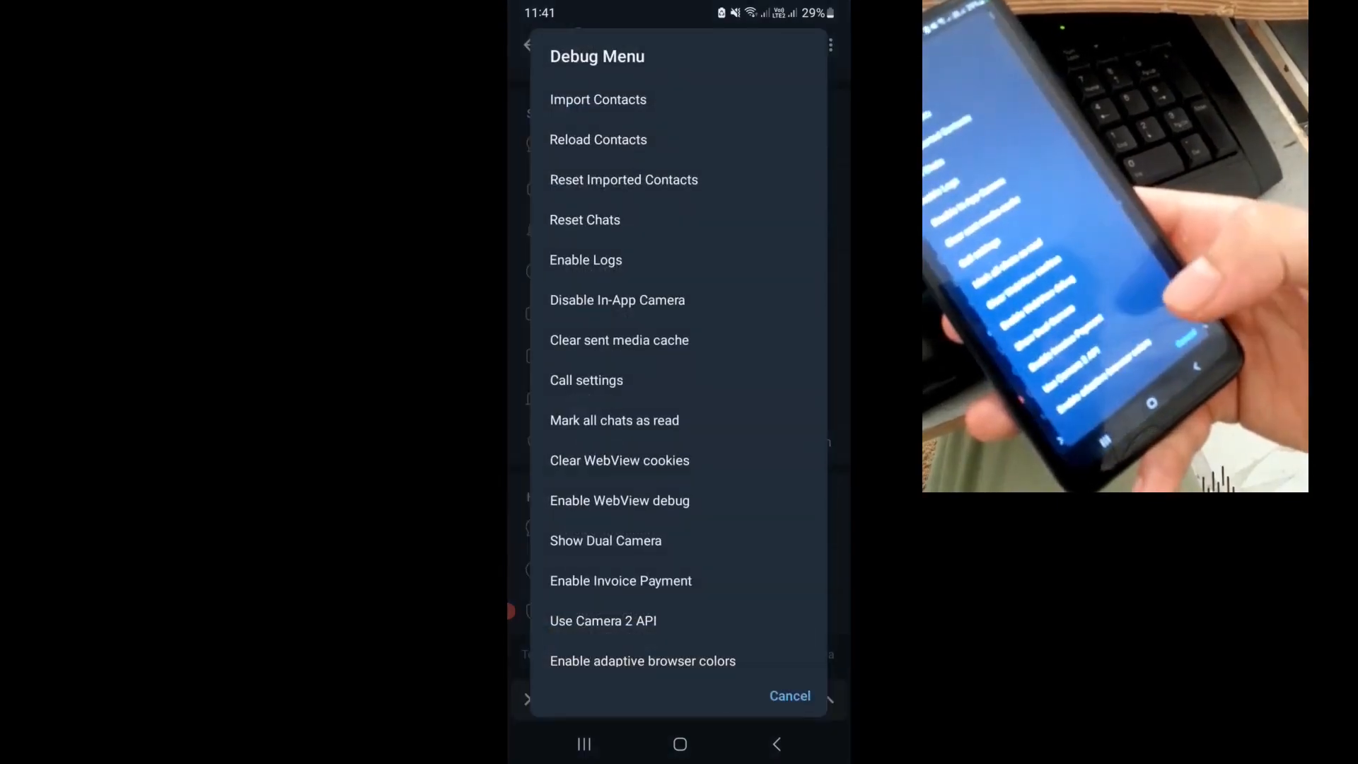